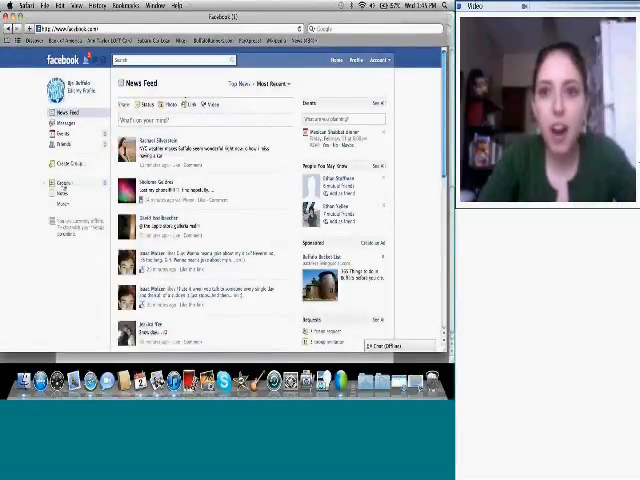
Step: Go to the class group's page from the News Feed sidebar
click(64, 182)
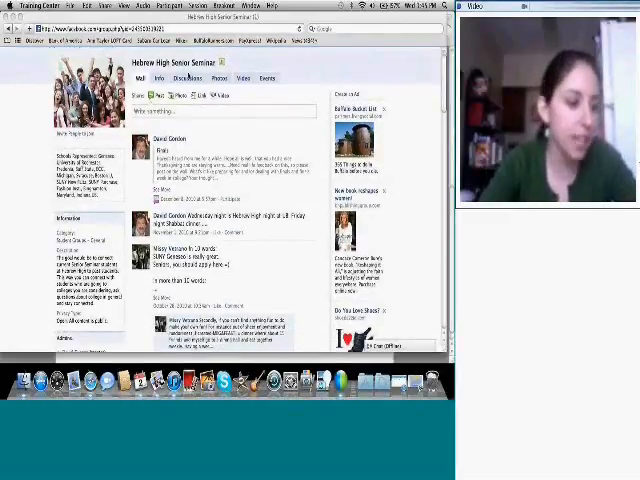
Step: Read through a topic's replies on the group's discussion board
click(184, 74)
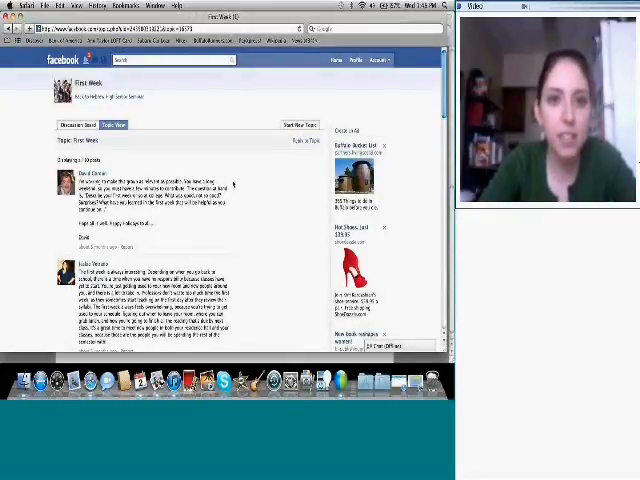
mouse_move(238, 184)
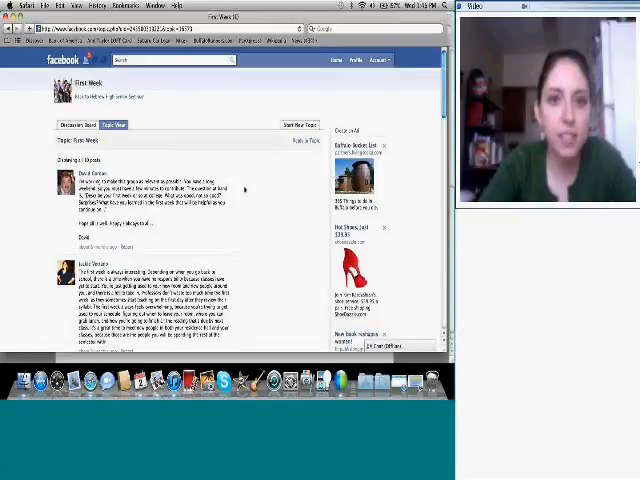
scroll(down, 3)
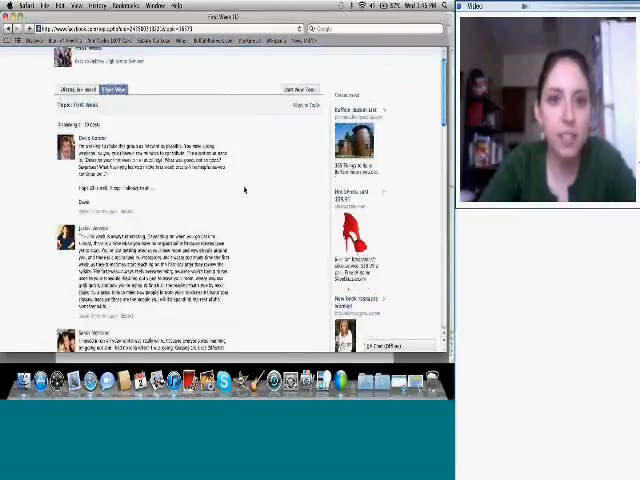
scroll(down, 3)
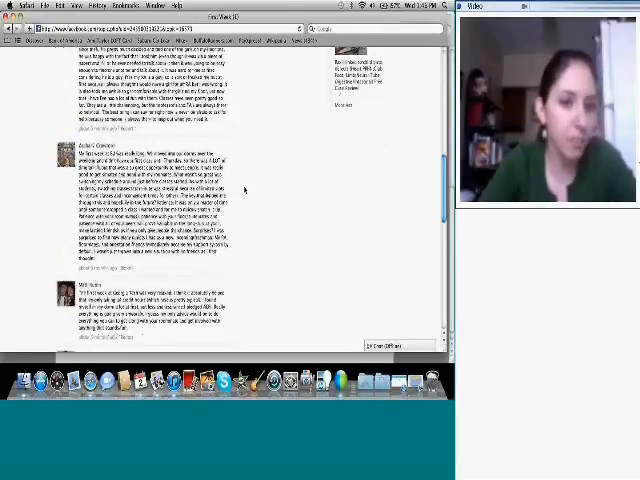
scroll(down, 3)
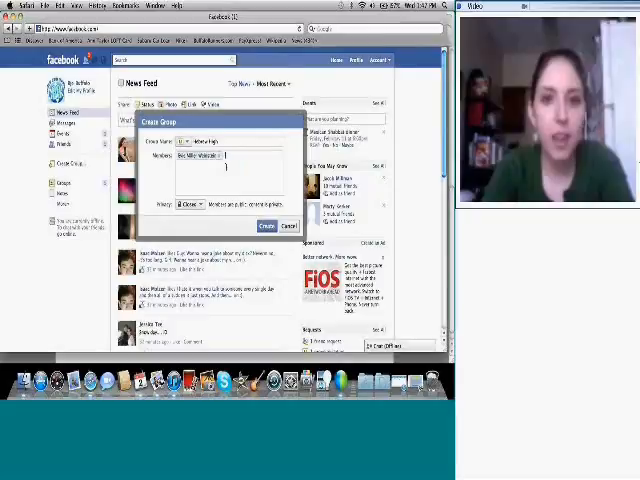
Step: Choose a different privacy level for the new group in the Create Group dialog
click(190, 204)
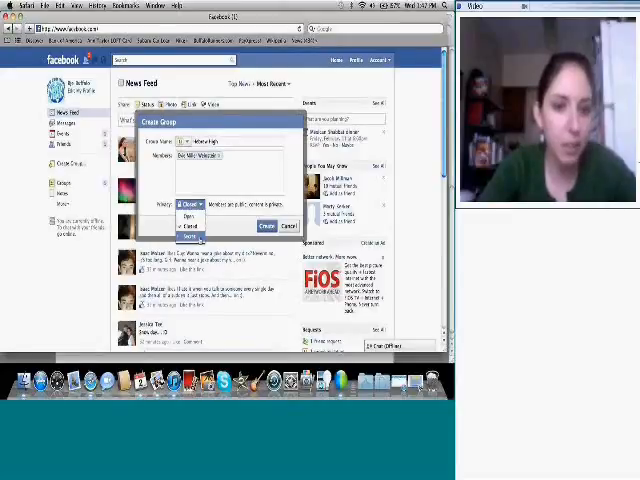
click(190, 224)
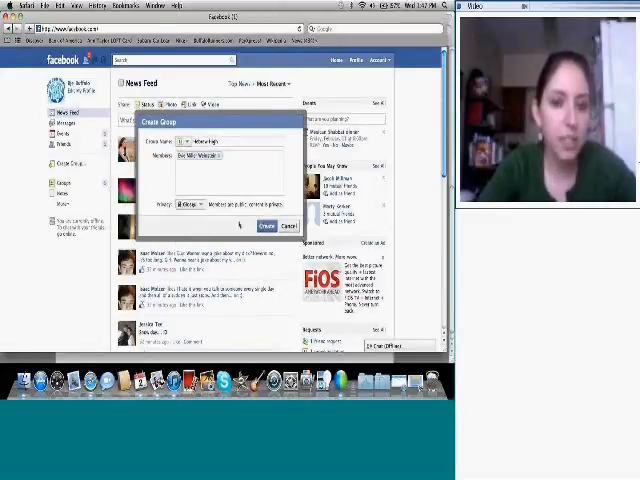
click(180, 204)
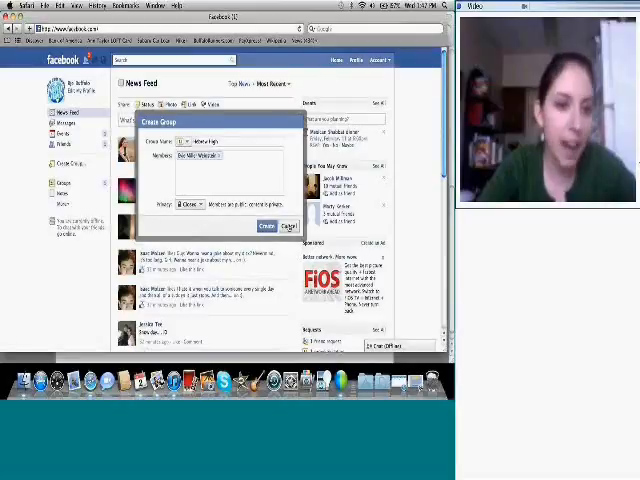